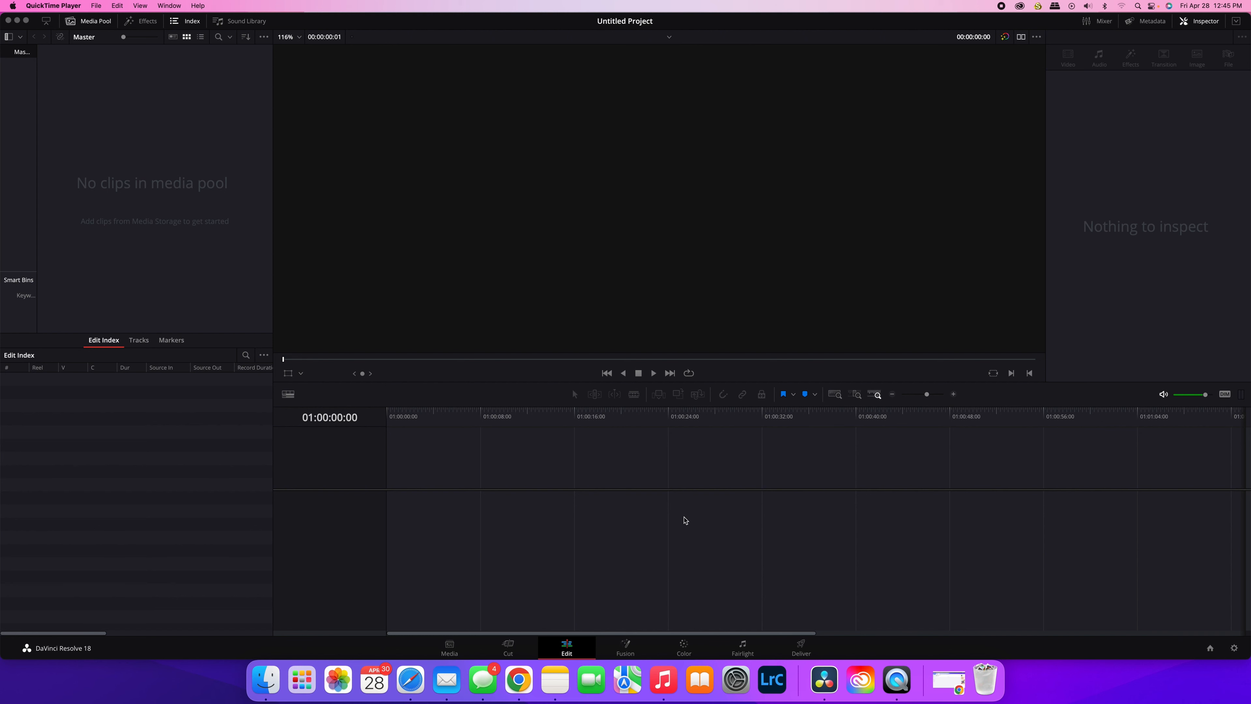
mouse_move(266, 679)
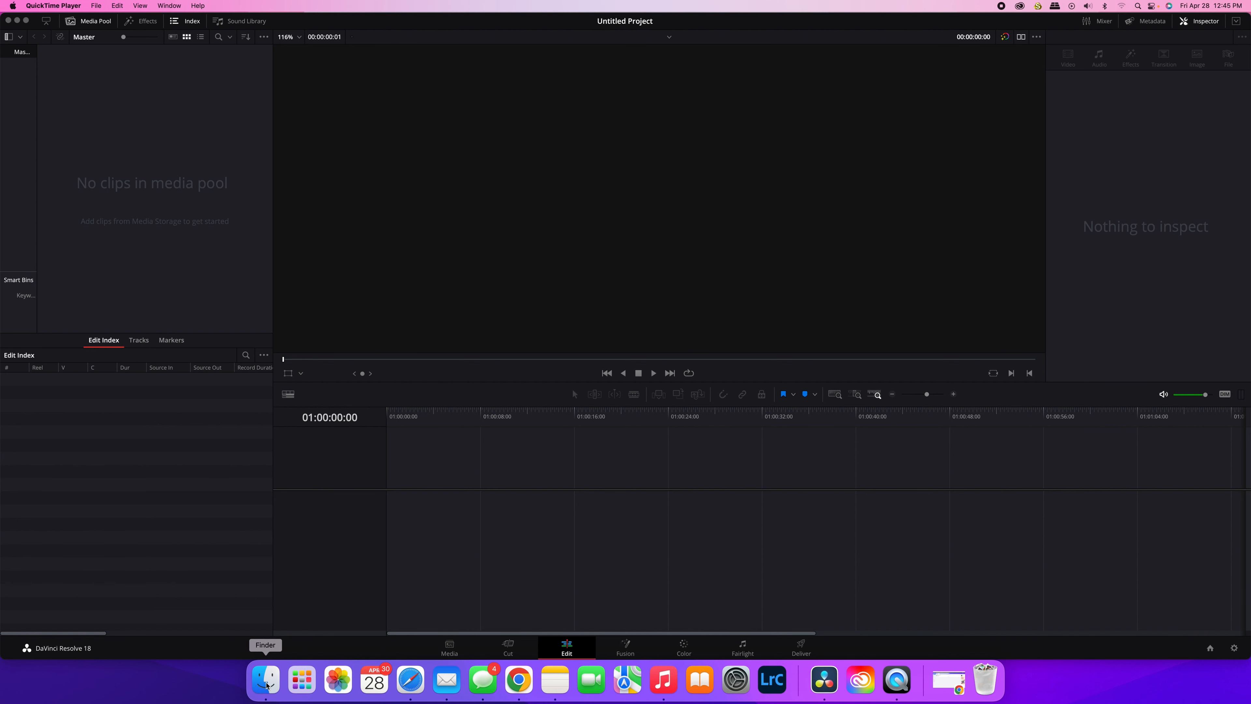
- Drag New Recording audio and the screen recording into the media pool, then select both clips
click(266, 680)
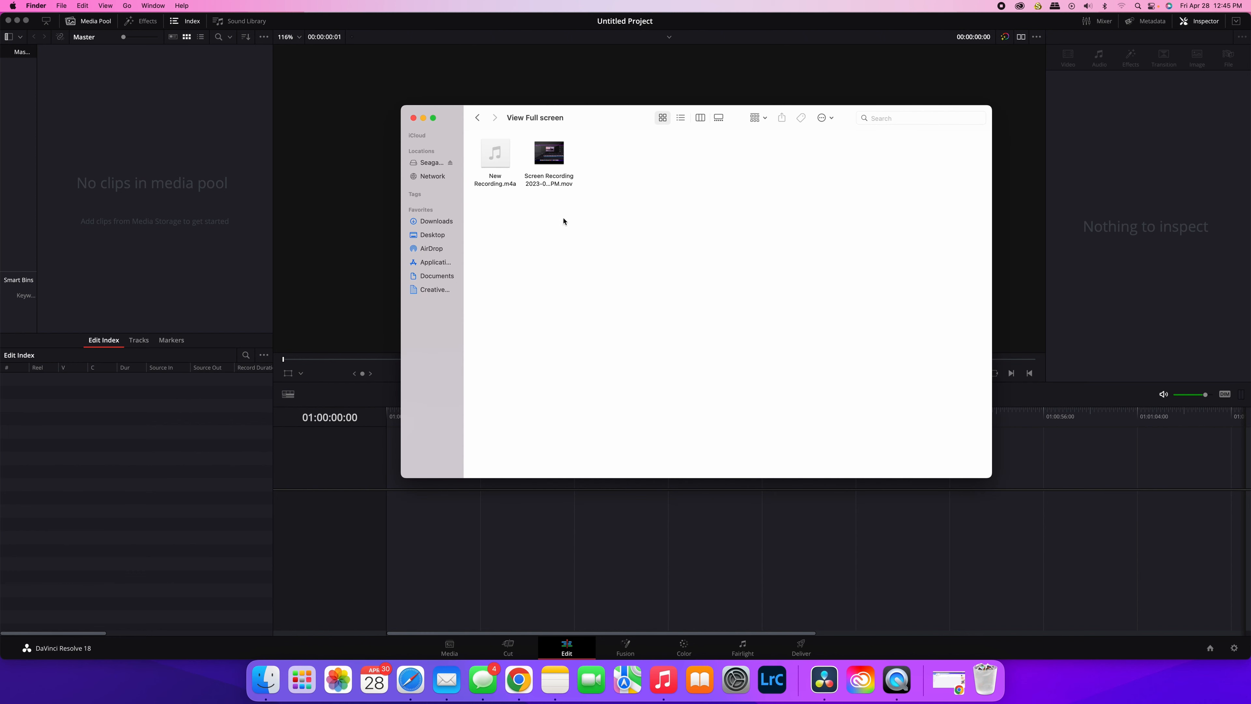
mouse_move(591, 148)
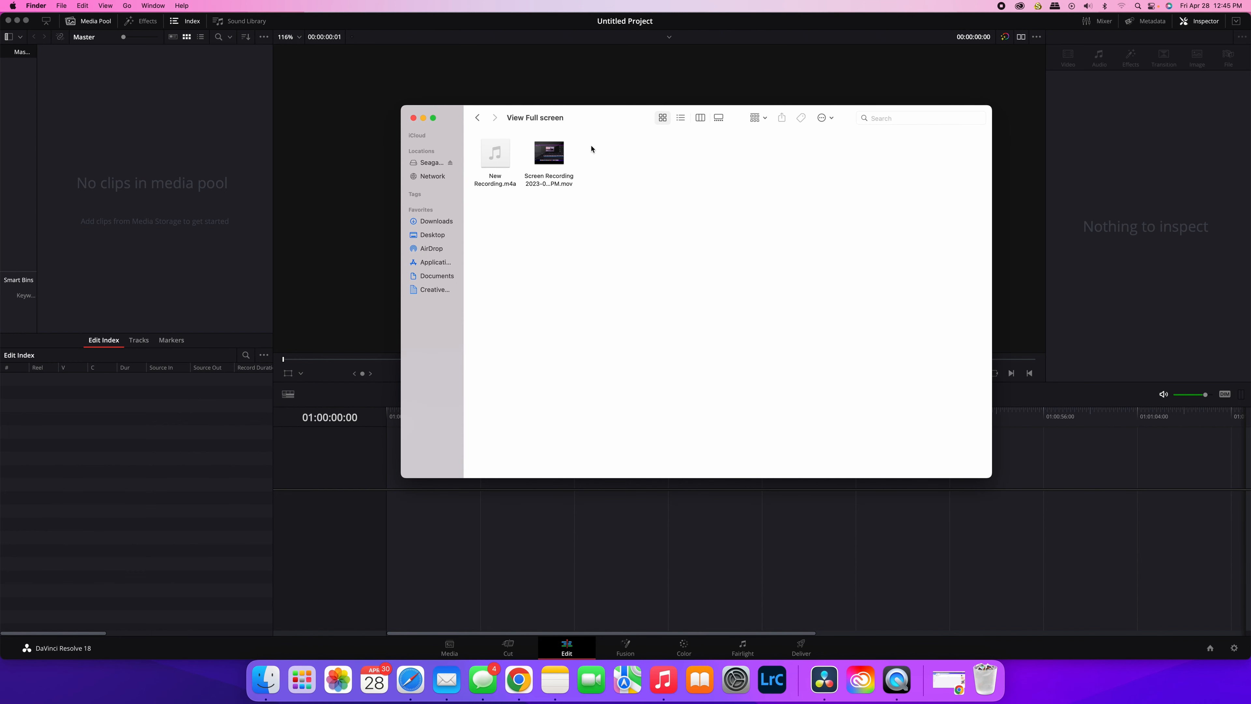
mouse_move(605, 165)
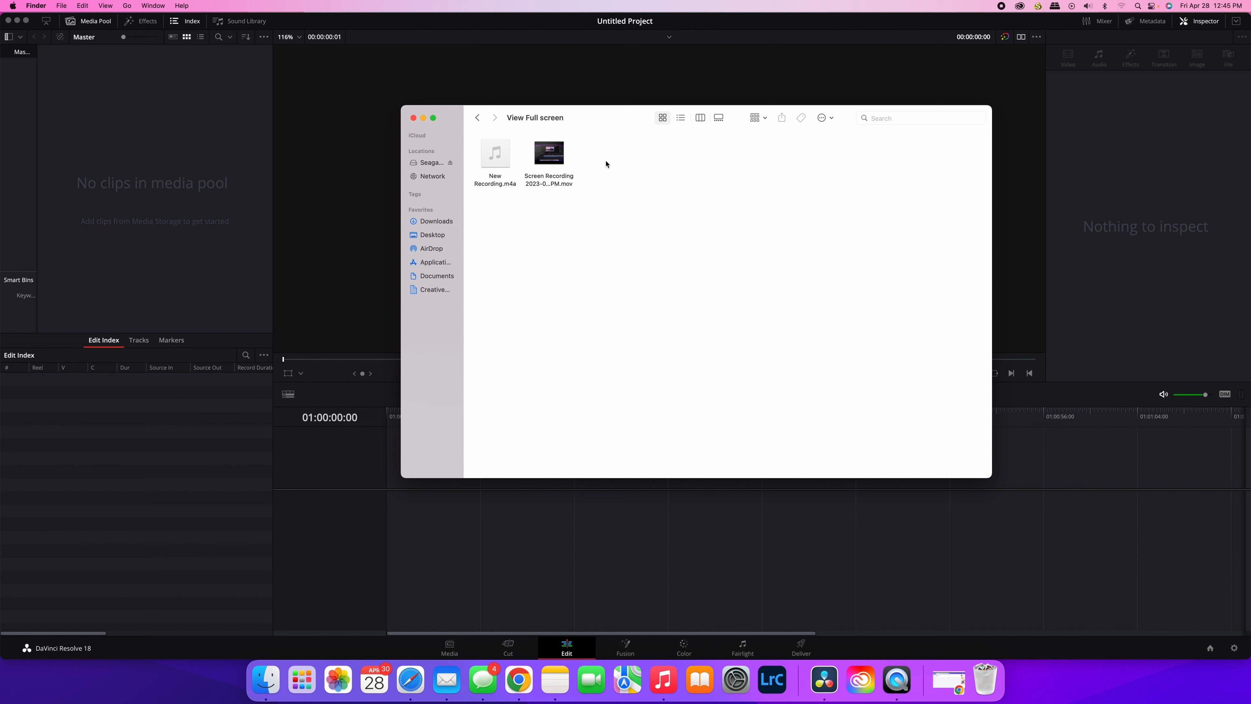
mouse_move(502, 145)
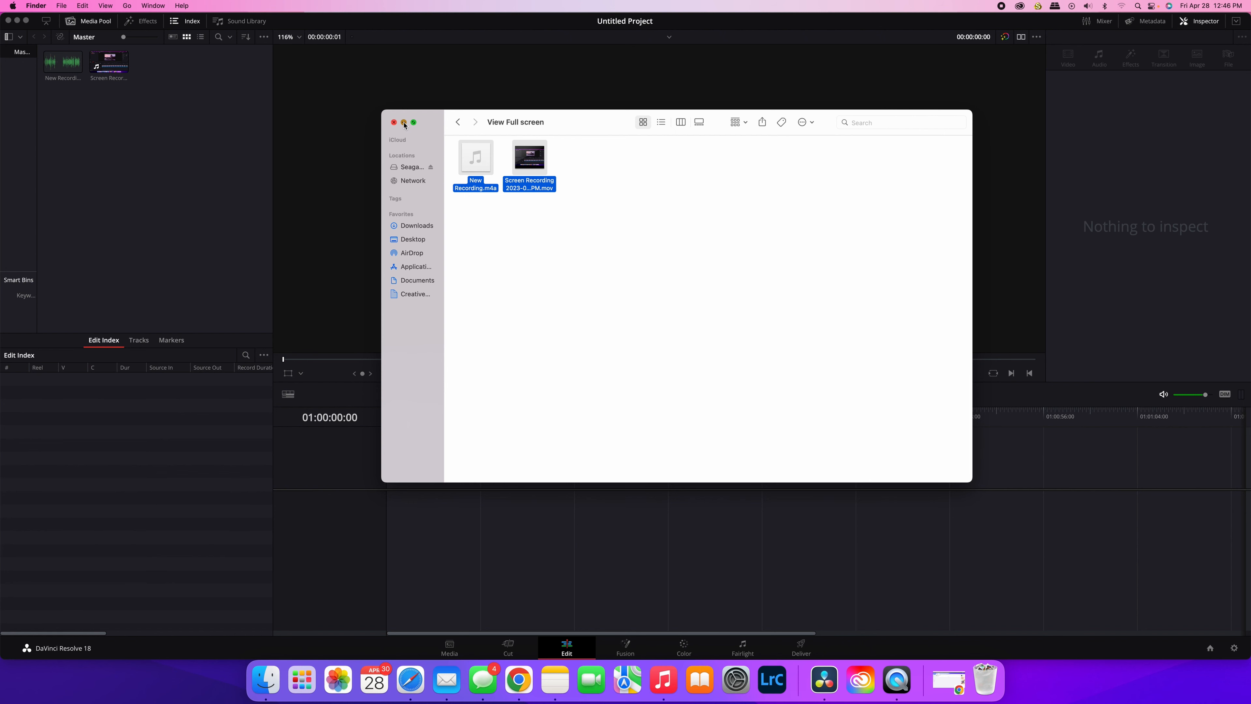
click(394, 122)
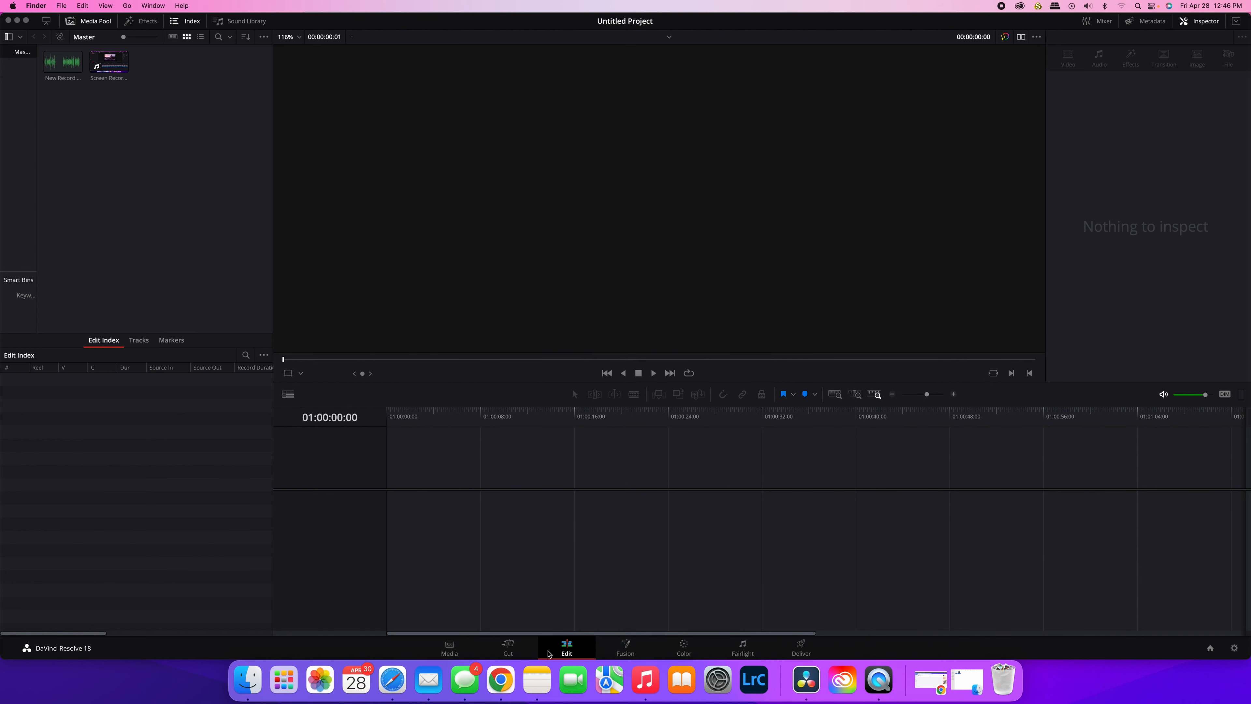
mouse_move(599, 635)
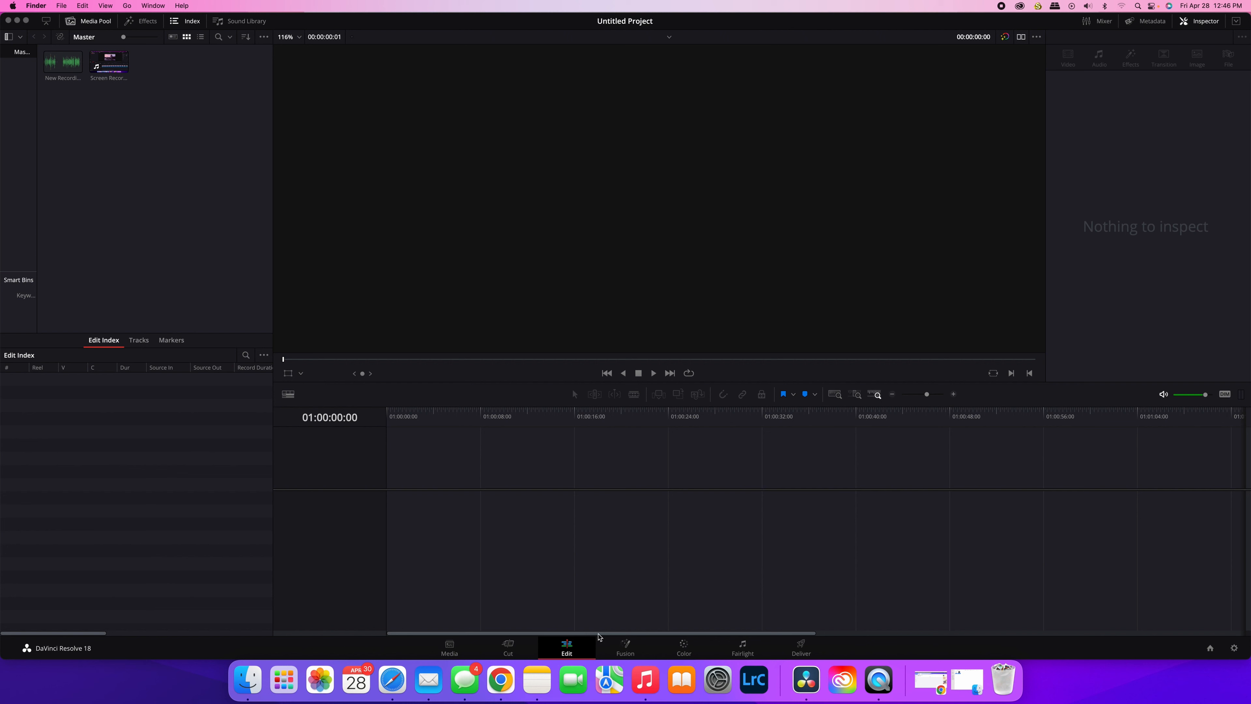
click(107, 63)
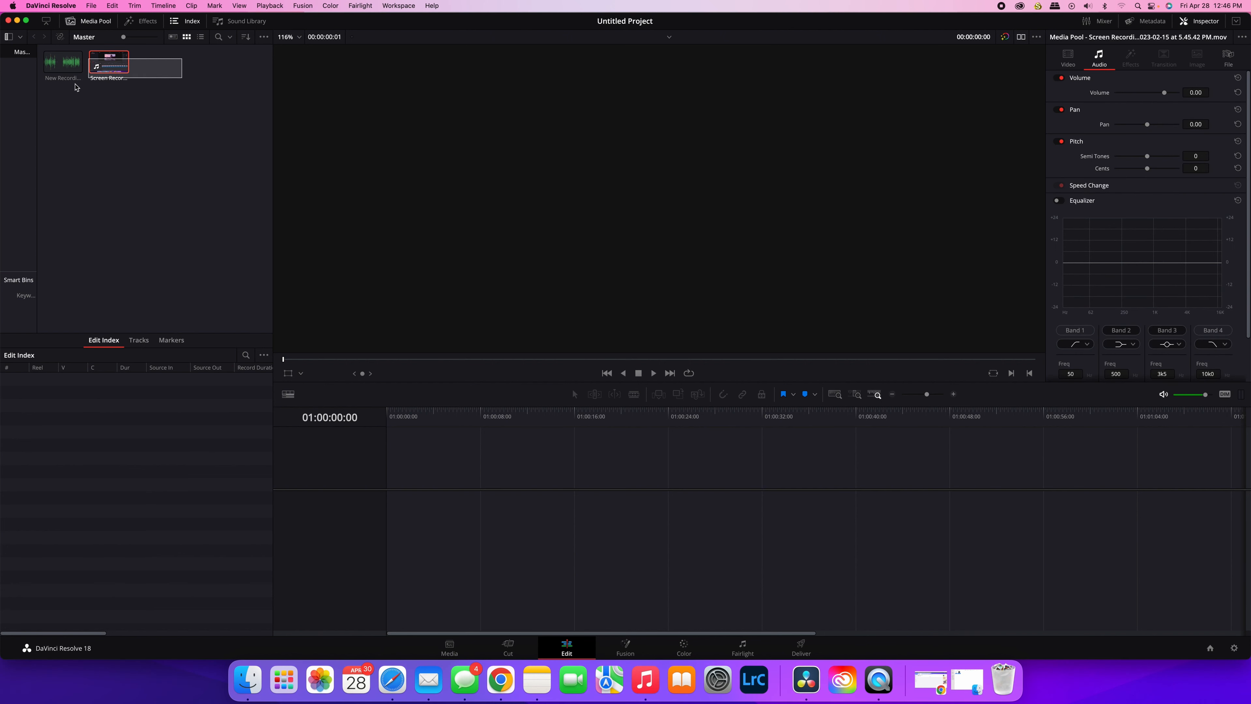
click(62, 63)
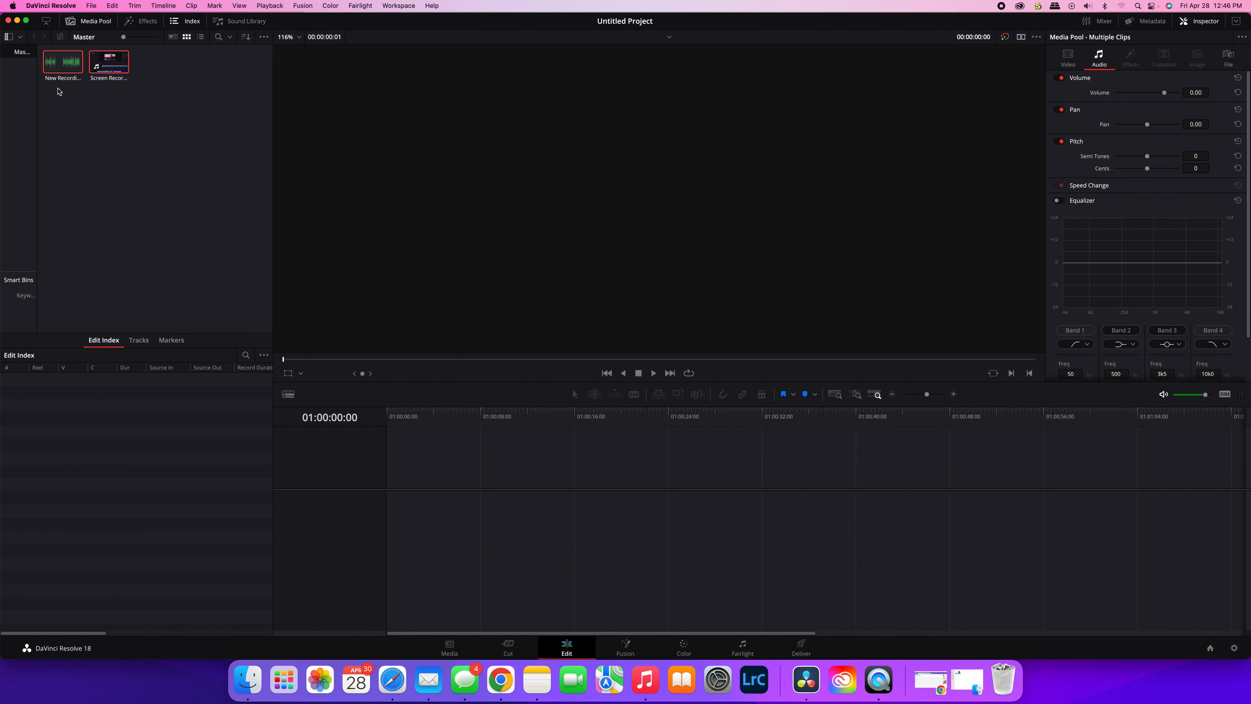
- Auto Sync Audio on the two clips using Based on Waveform matching
right_click(63, 63)
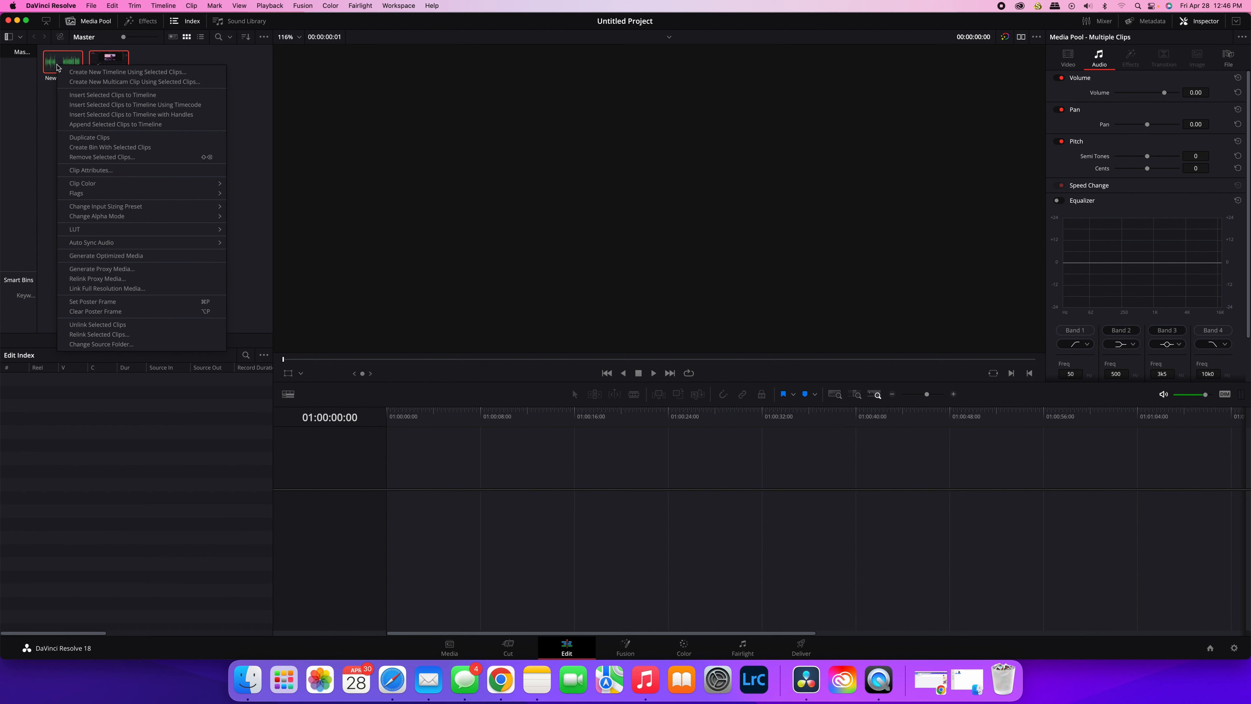
mouse_move(106, 242)
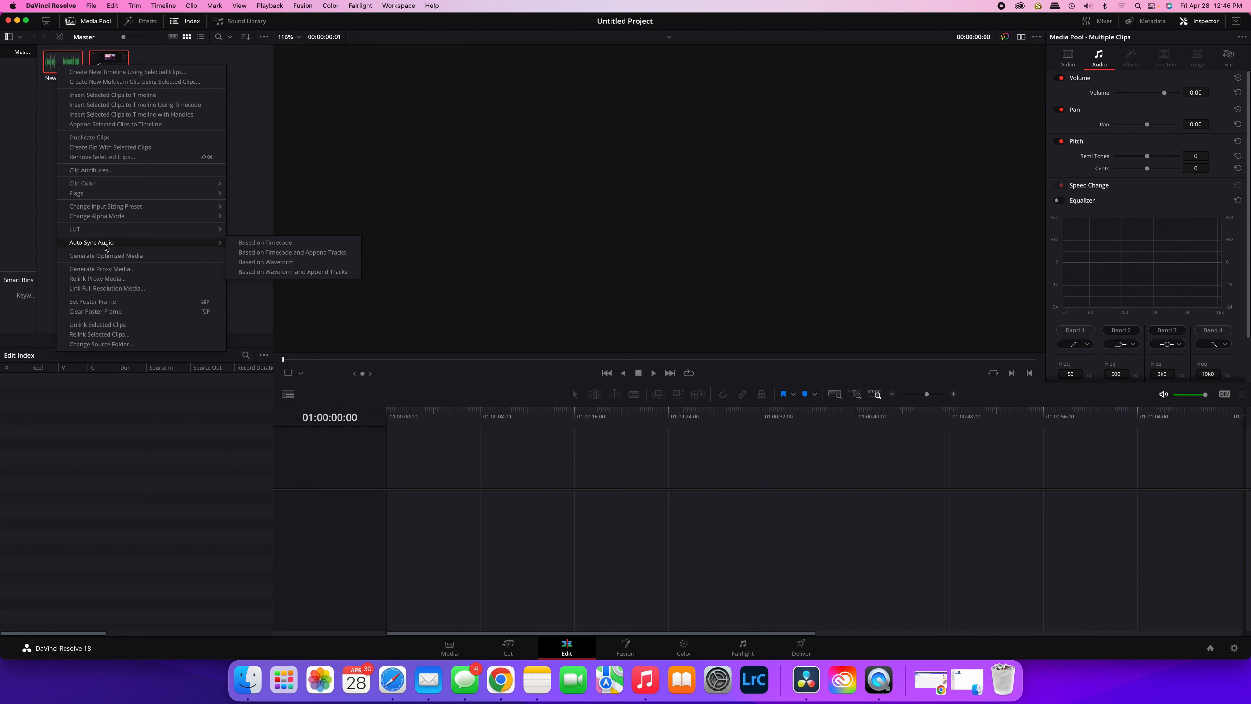
mouse_move(210, 246)
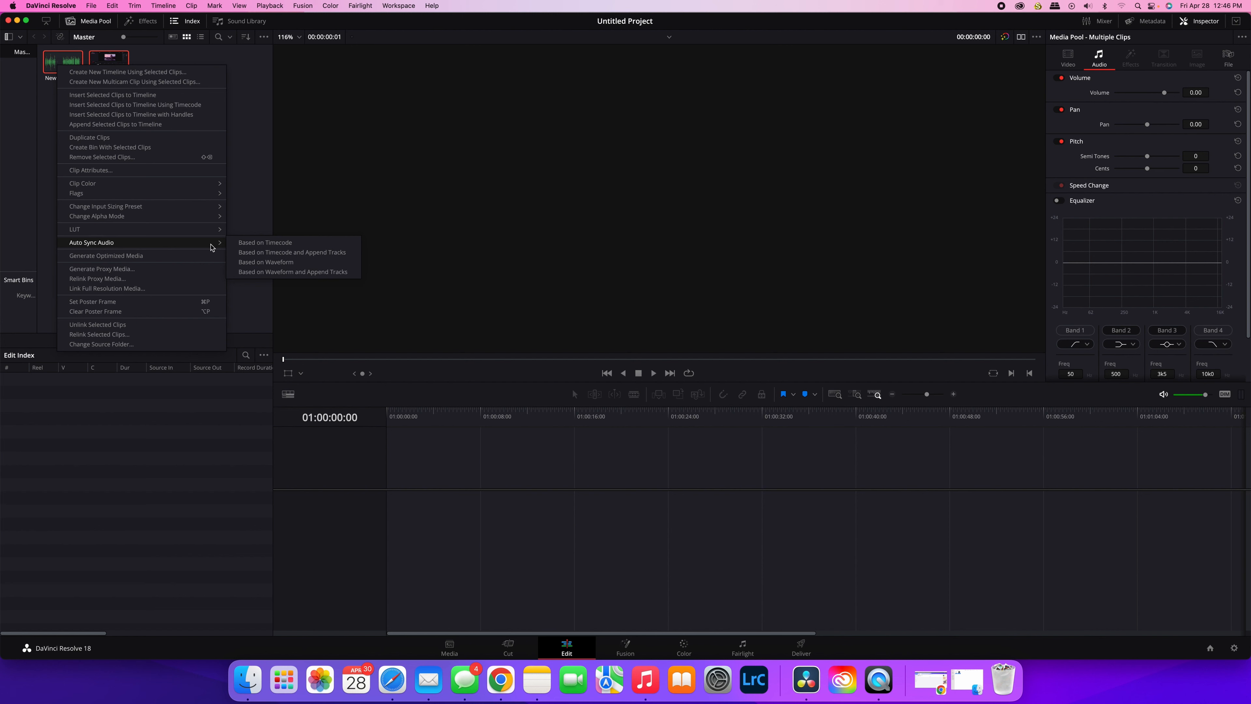
mouse_move(267, 262)
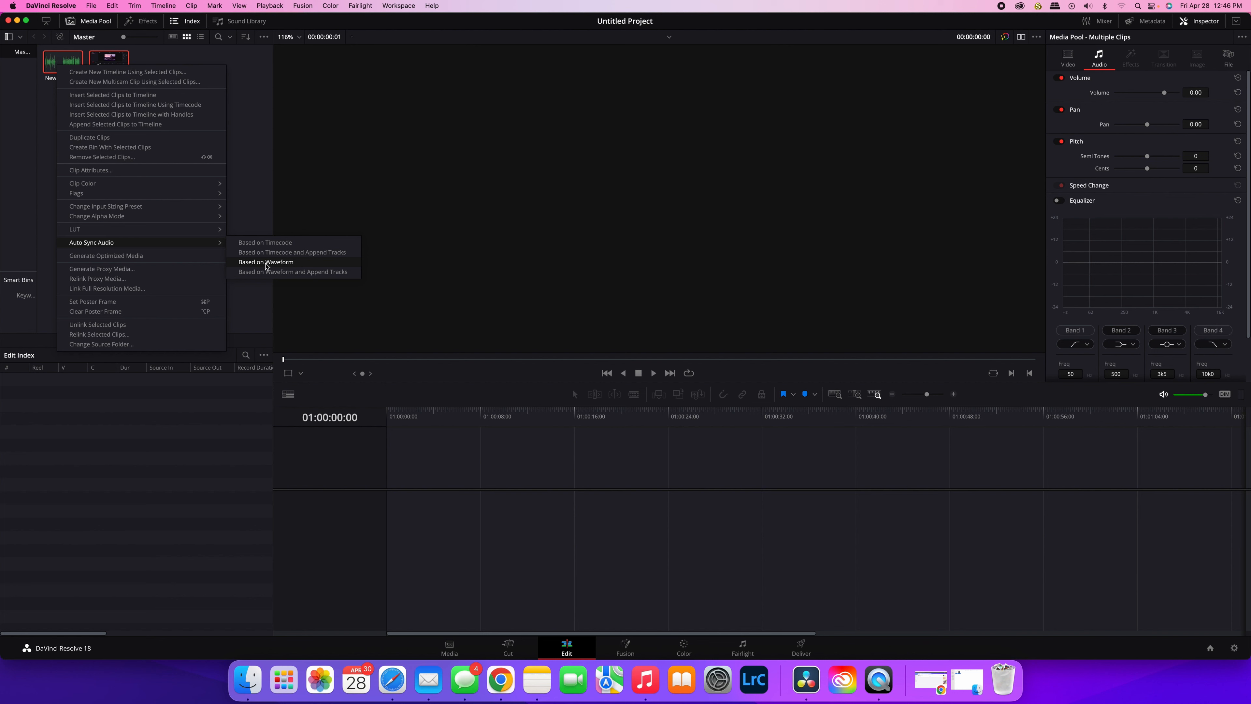
mouse_move(267, 267)
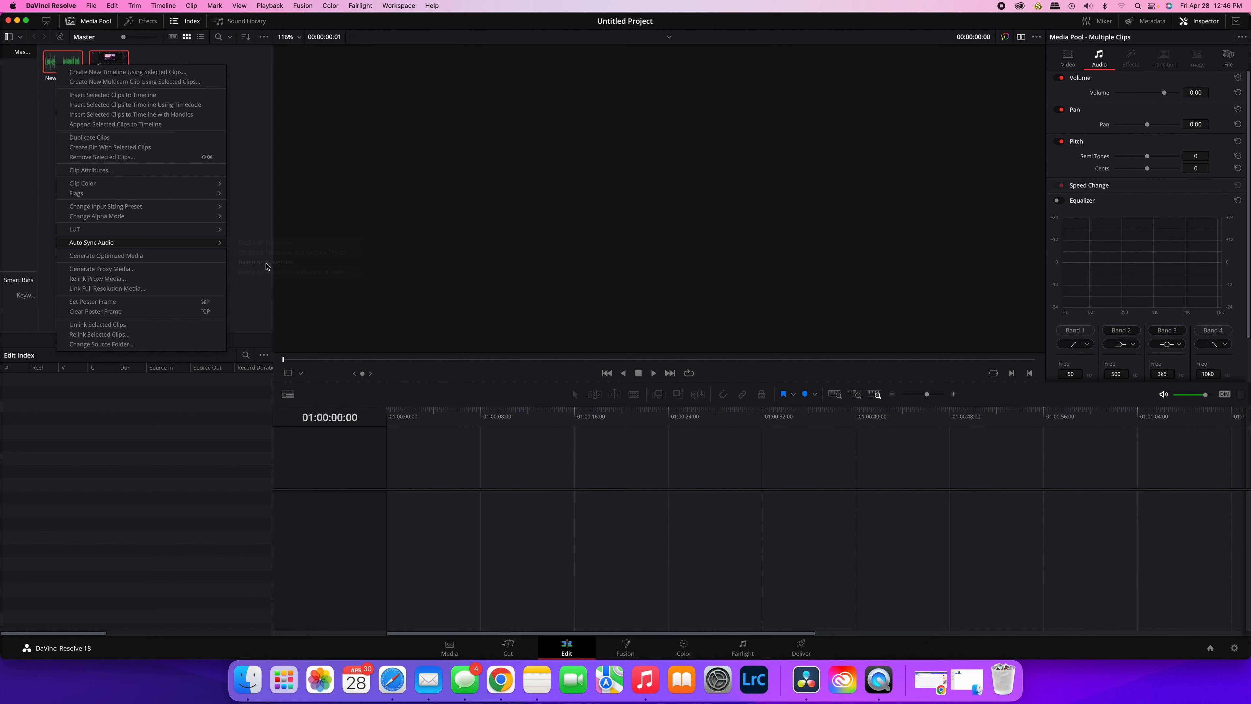
click(92, 242)
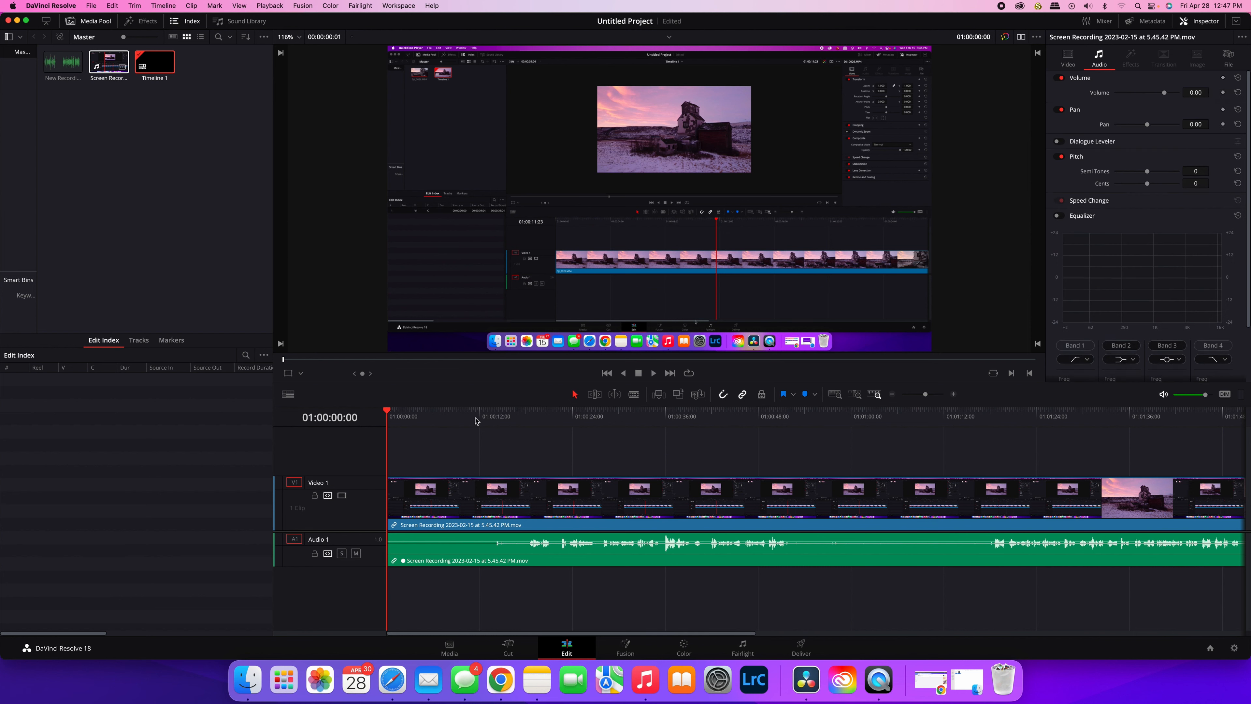
- Drop the synced Screen Recording onto Timeline 1 and park the playhead near 01:00:17:16
click(523, 416)
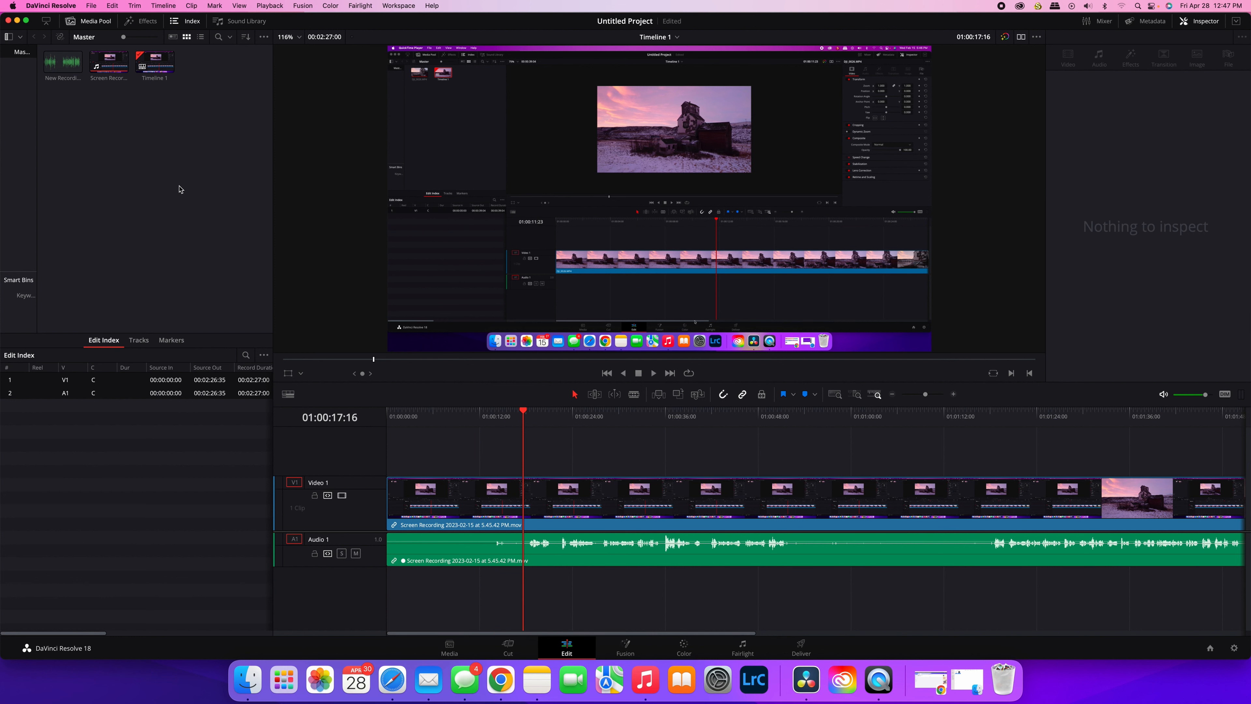
click(63, 63)
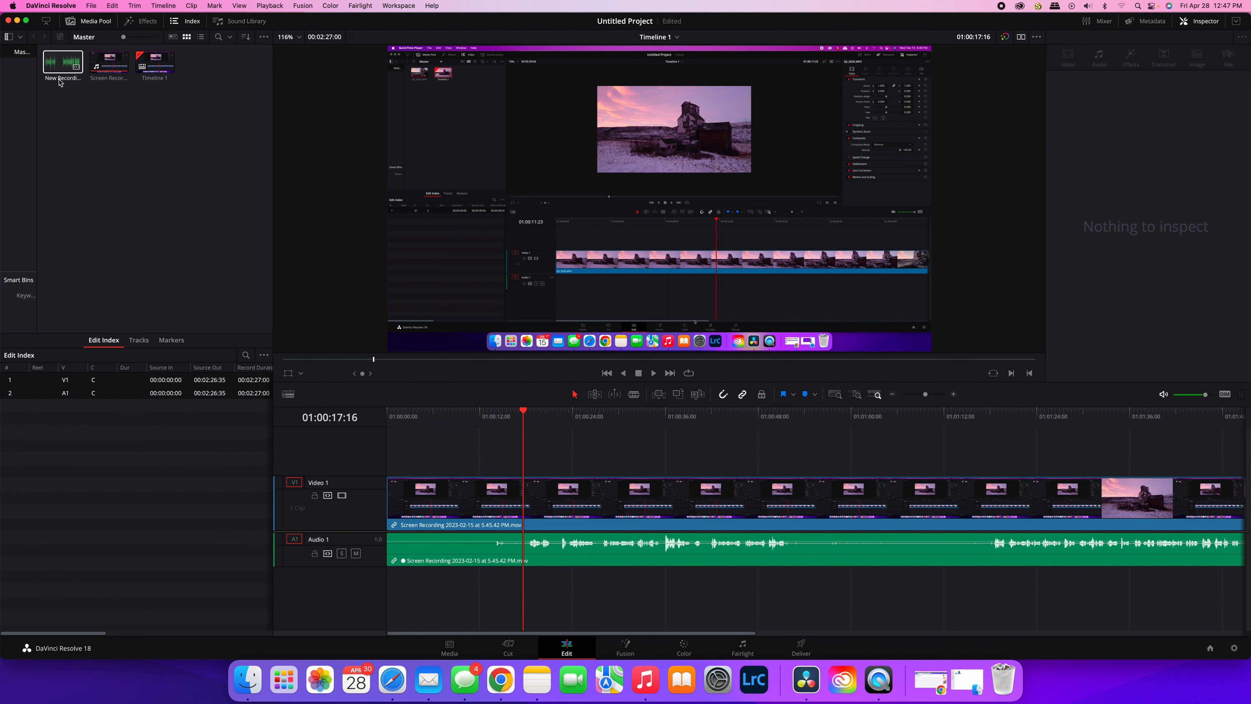
click(163, 104)
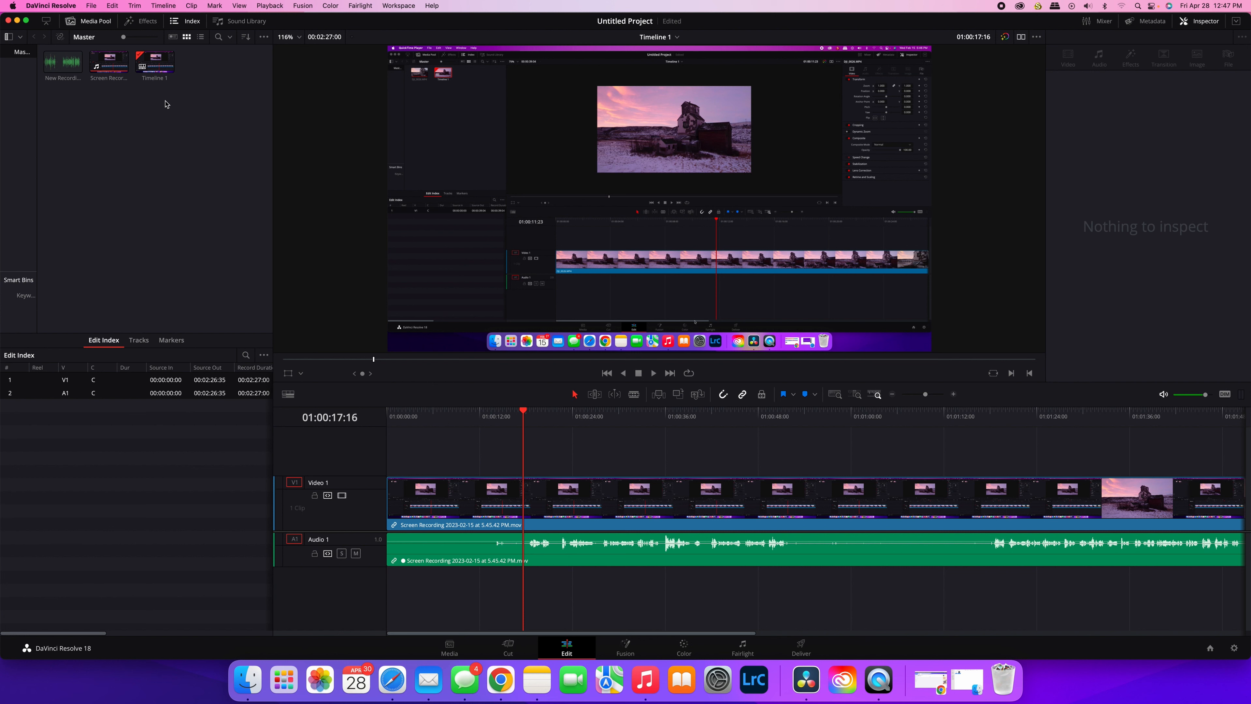
mouse_move(172, 91)
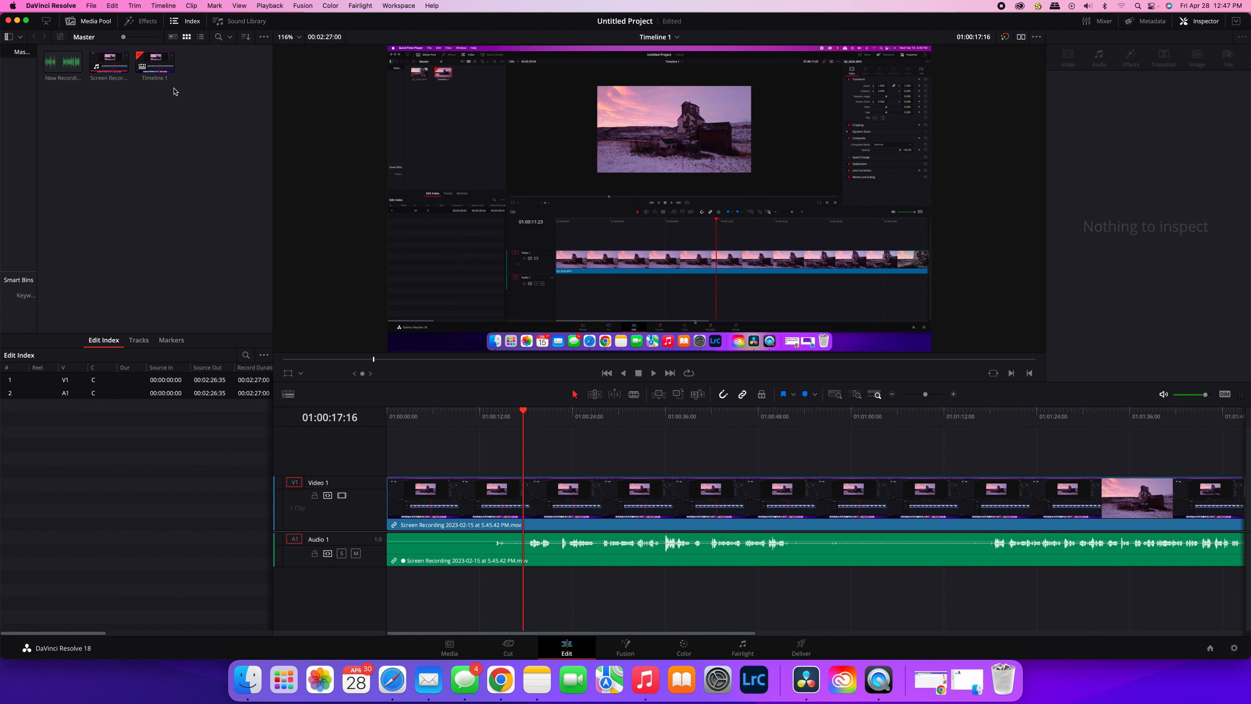
mouse_move(86, 64)
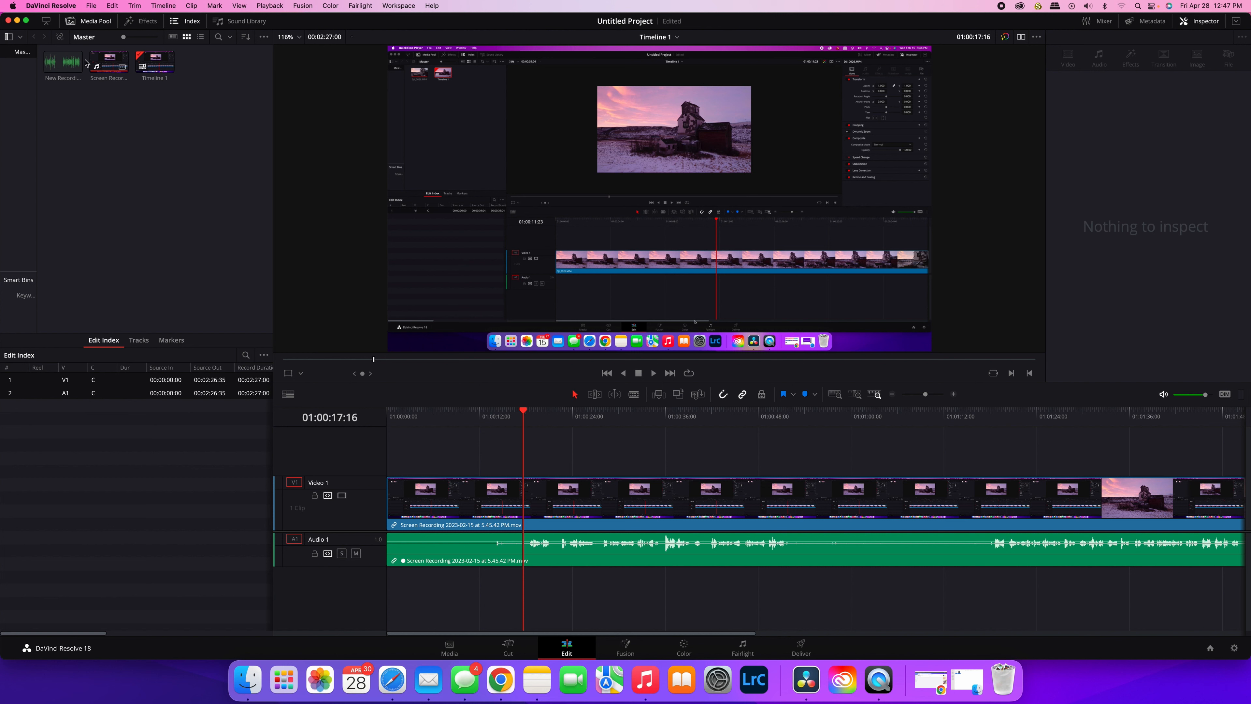
mouse_move(117, 79)
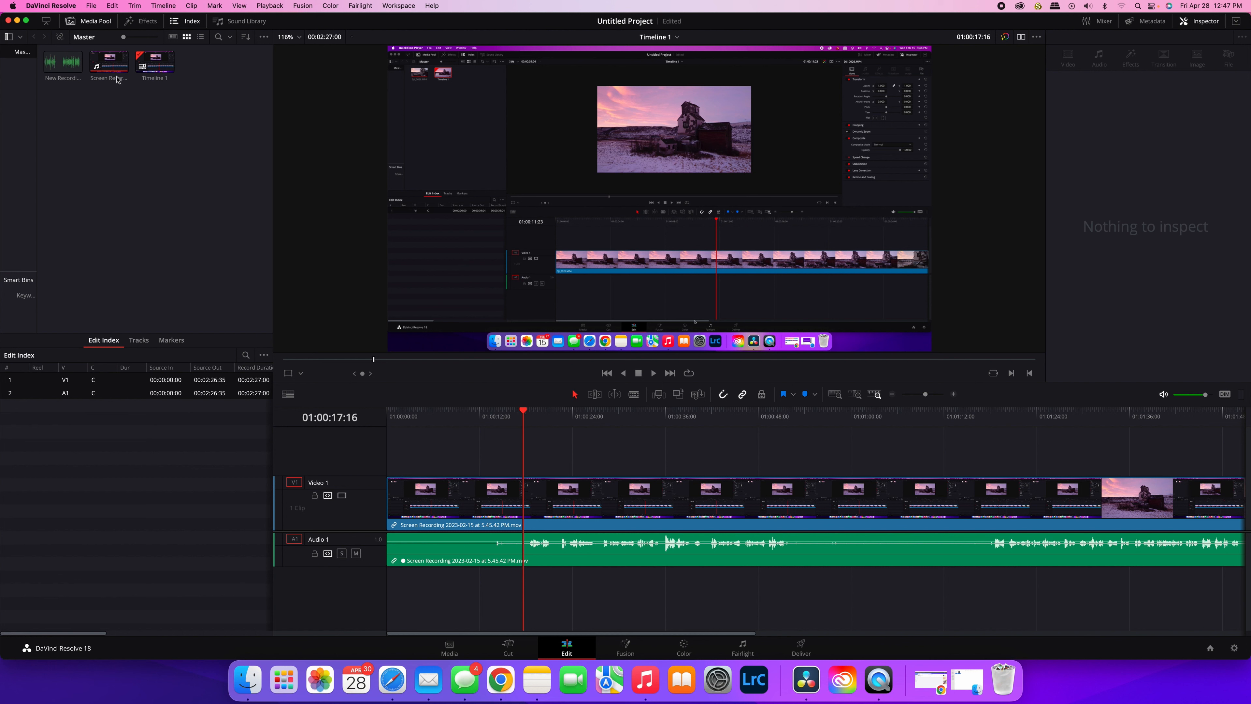